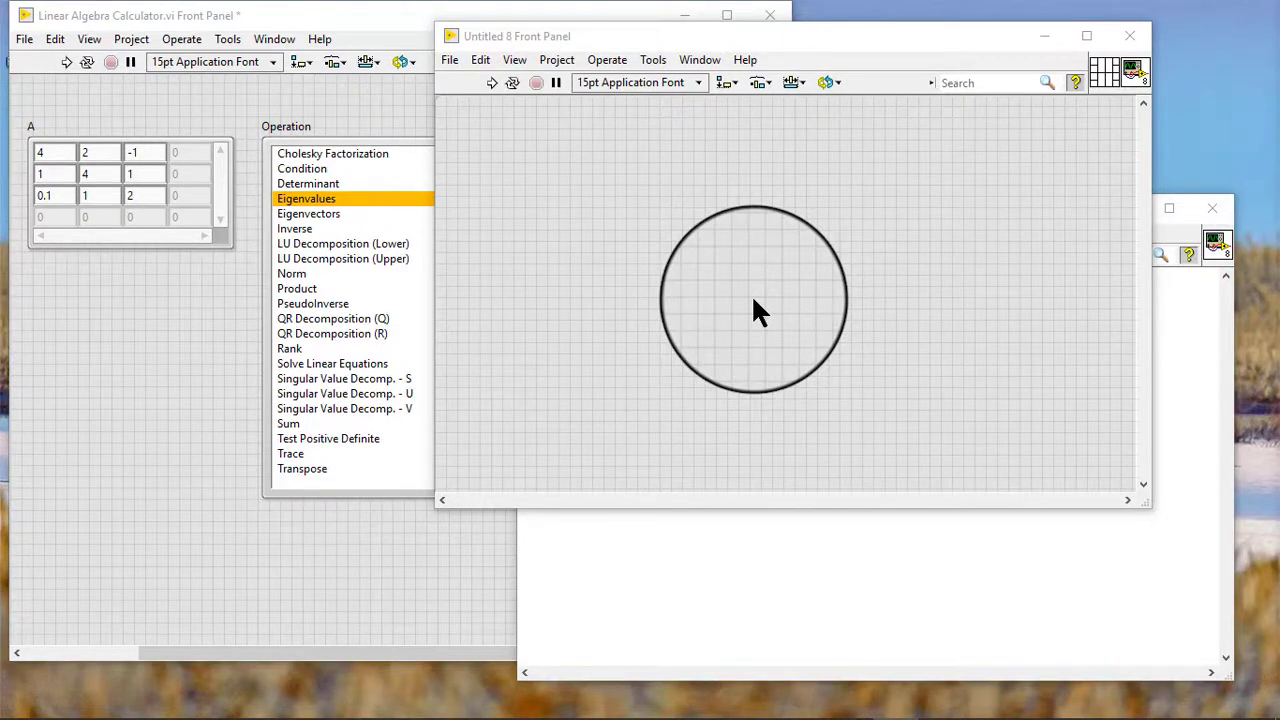
Right-click the empty front panel to bring up the Controls palette for Matrix controls.
right_click(755, 310)
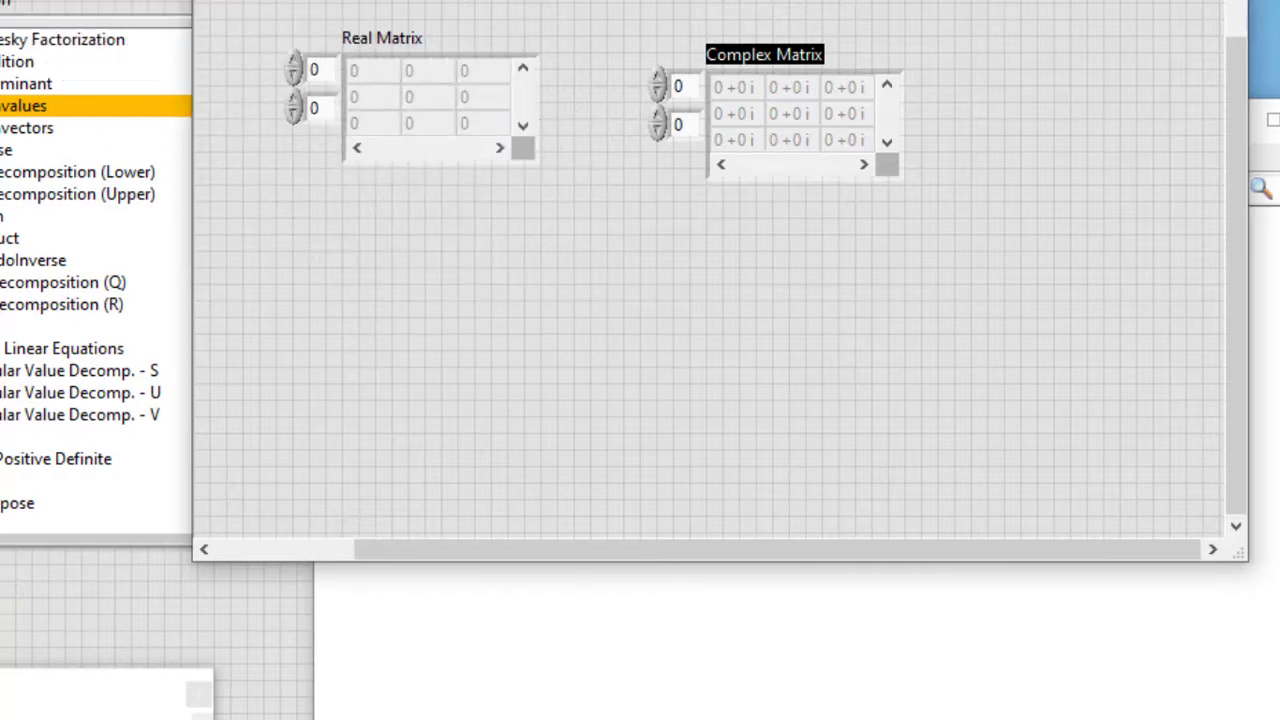
Compute matrix A's determinant, condition number and eigenvectors in the Linear Algebra Calculator.
click(180, 29)
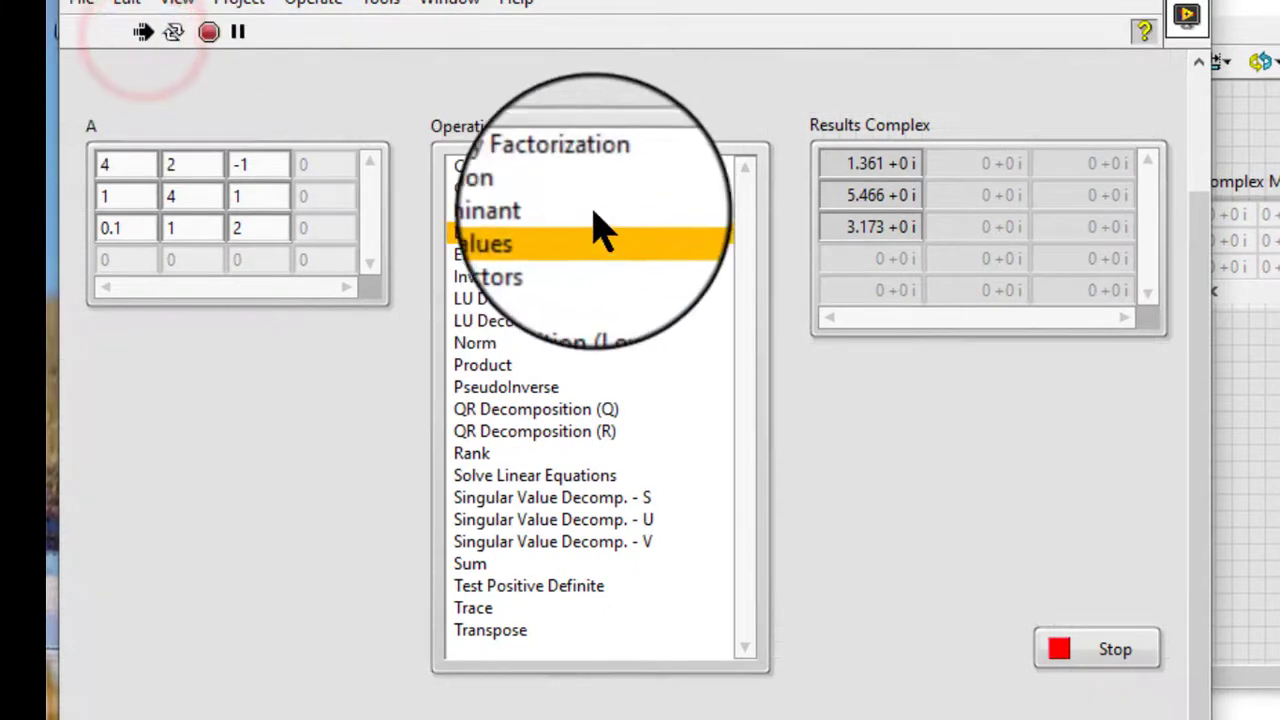
click(530, 214)
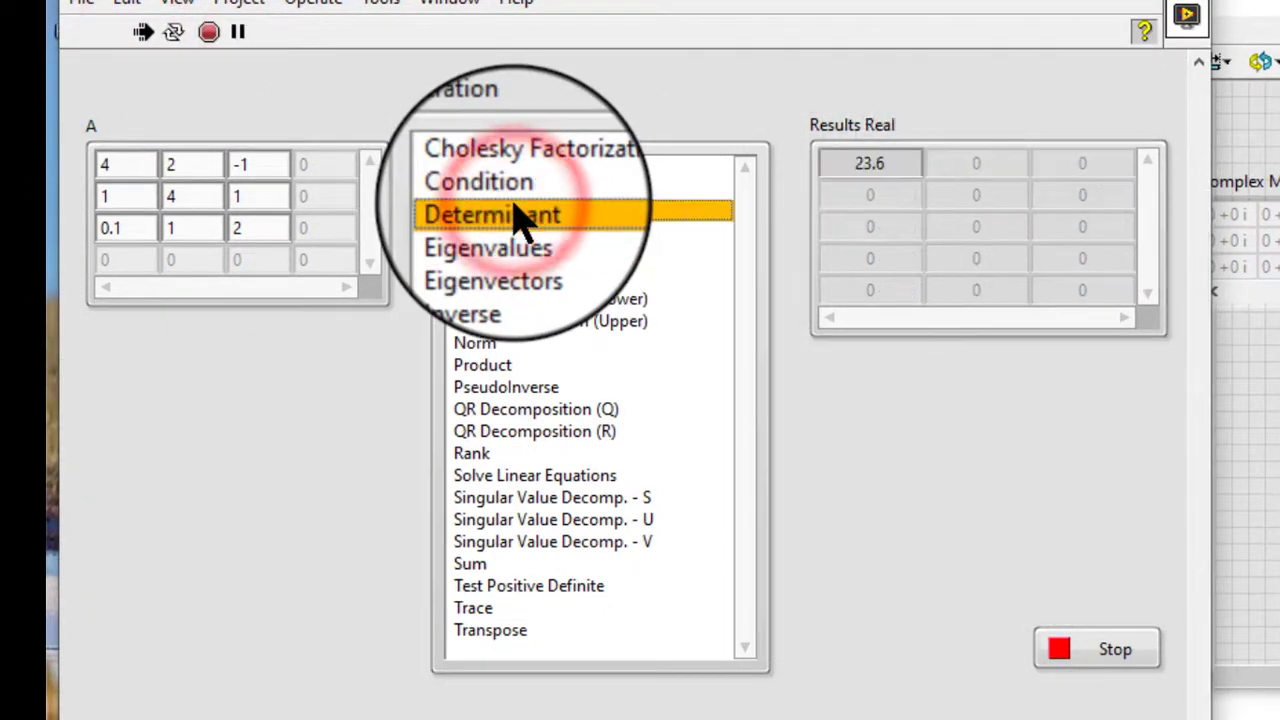
click(483, 188)
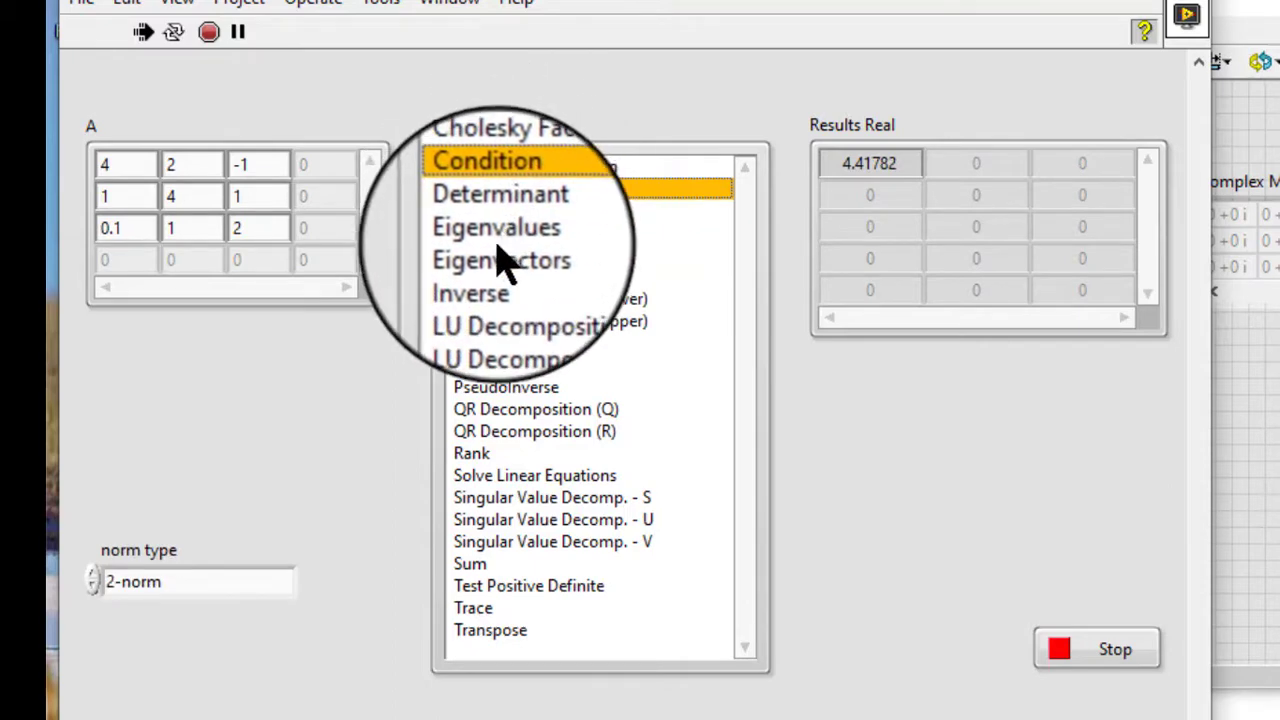
click(496, 227)
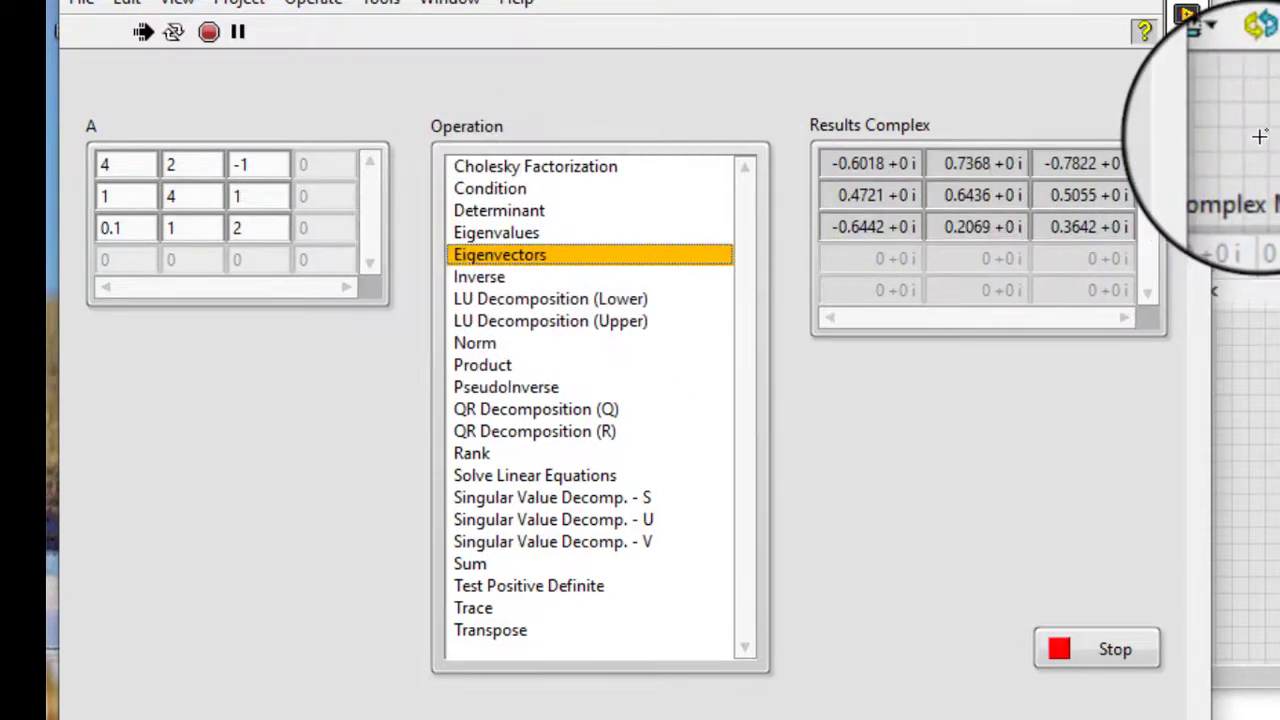
click(480, 272)
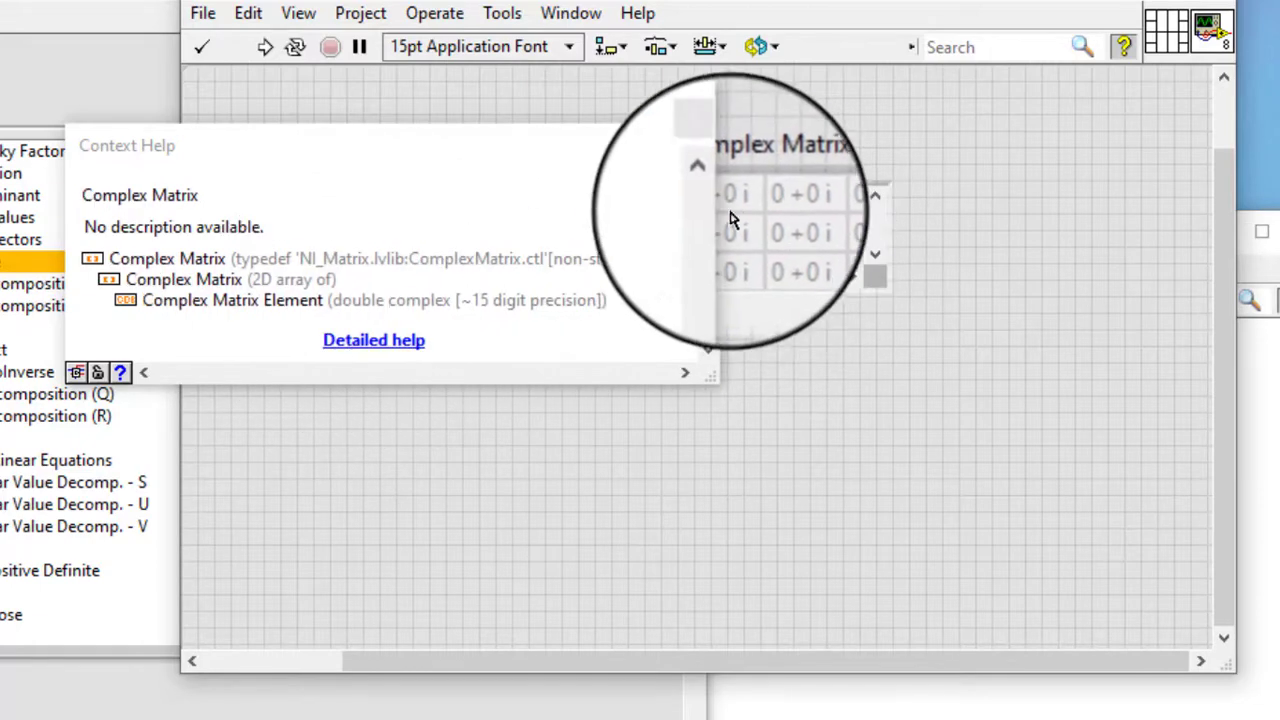
Inspect the Complex Matrix control's type definition: a 2D array of double complex elements.
click(770, 197)
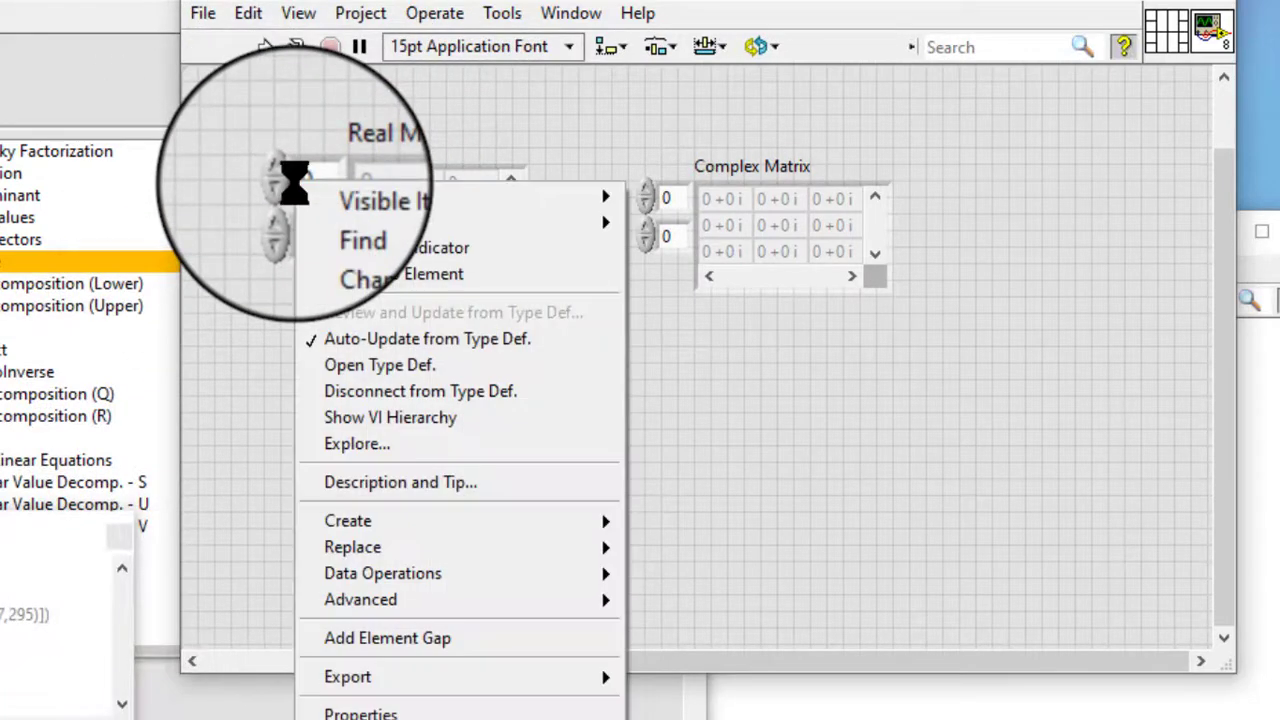
mouse_move(327, 524)
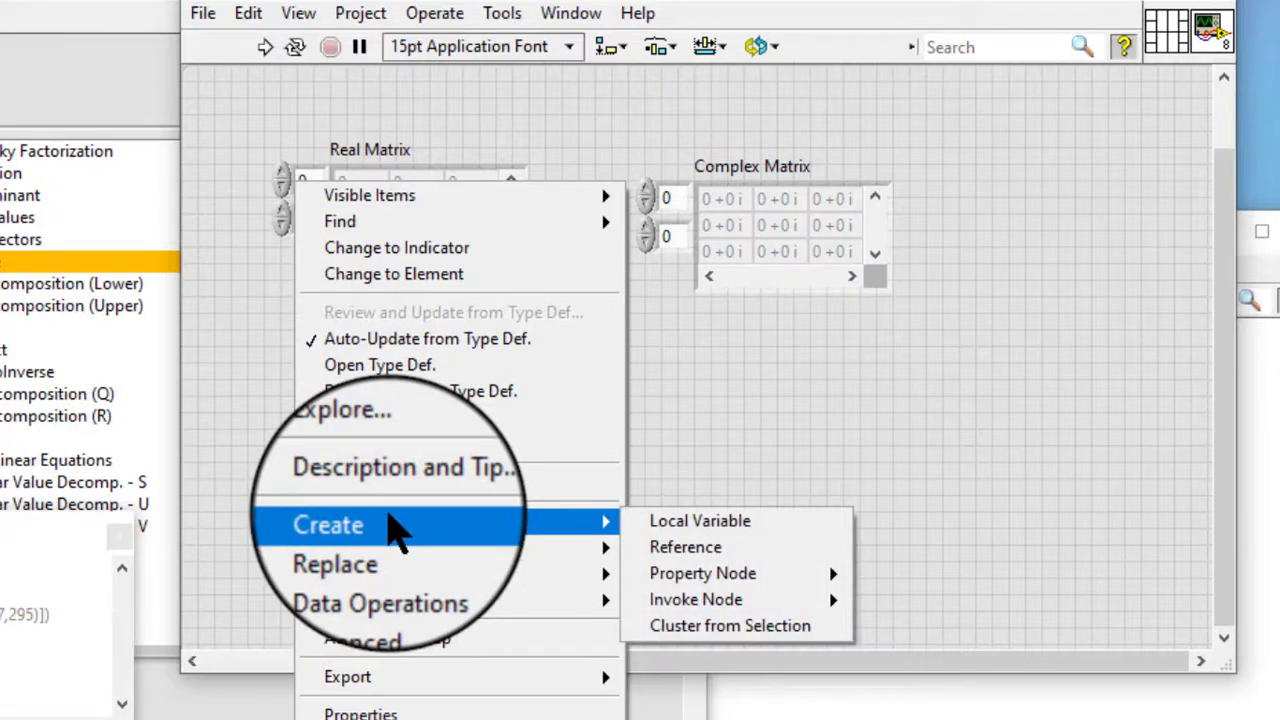
click(755, 420)
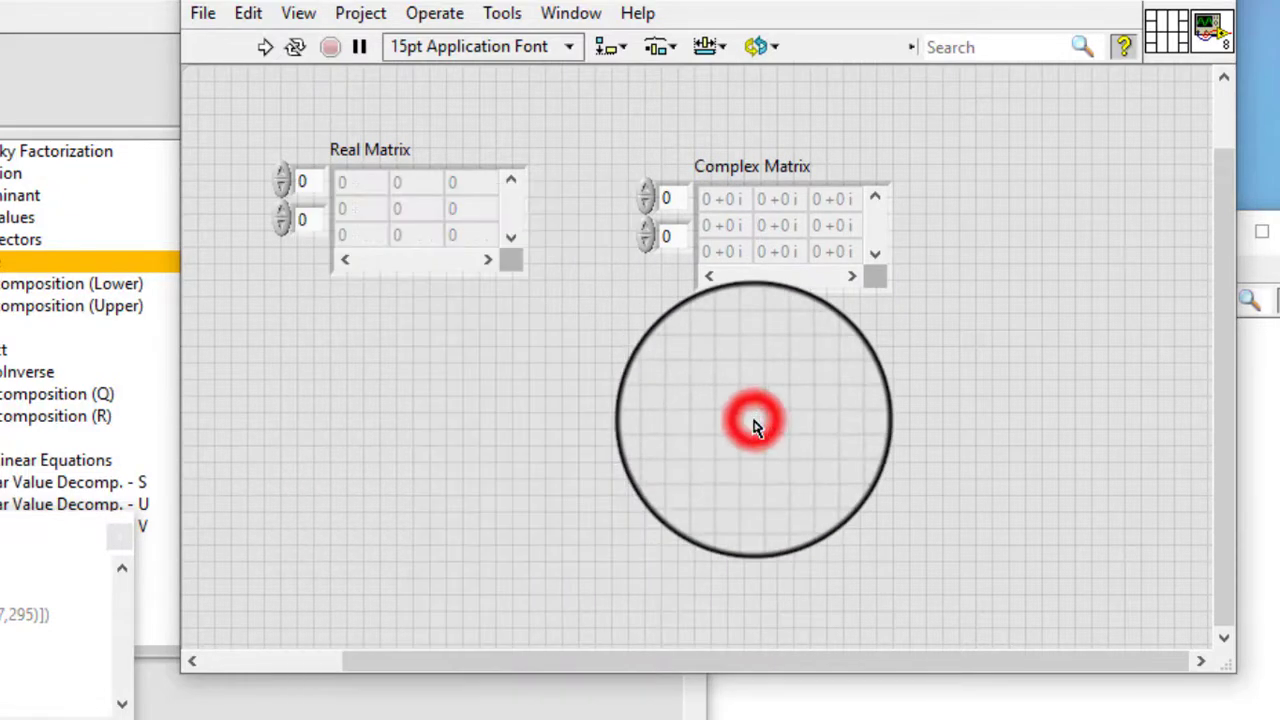
right_click(755, 420)
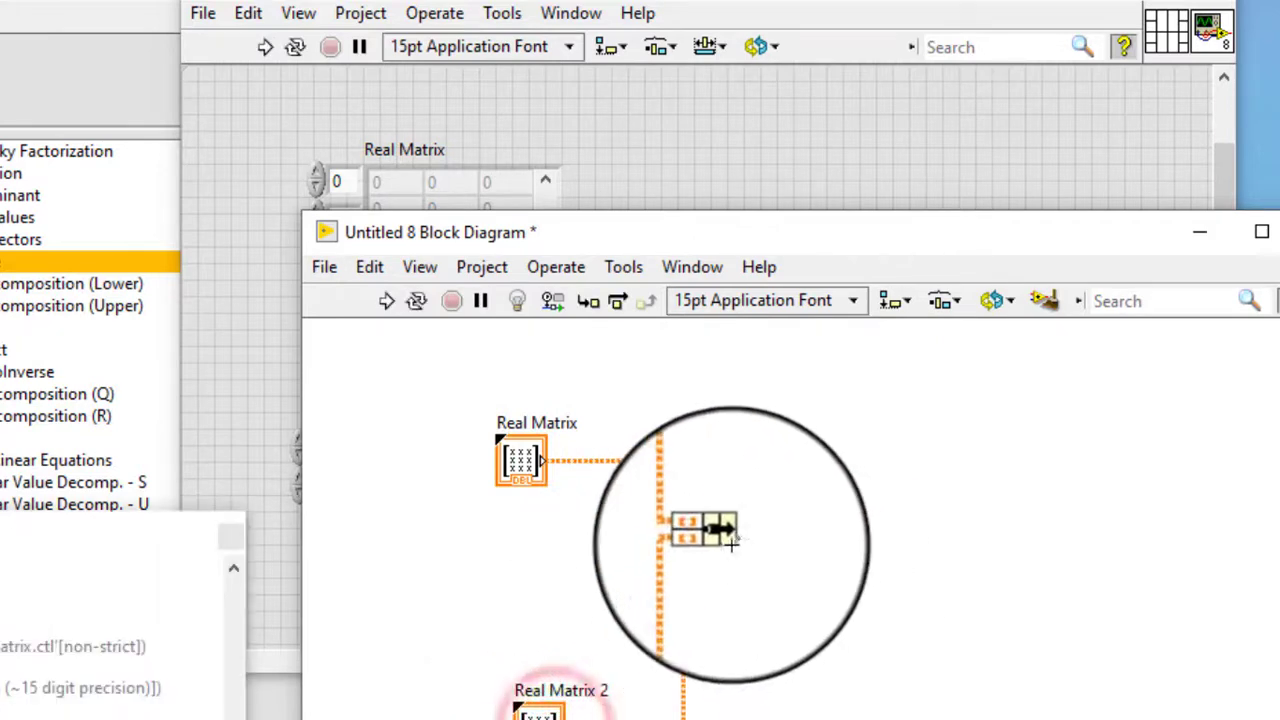
Create an indicator from the Bundle output holding Real Matrix and Real Matrix 2.
right_click(700, 525)
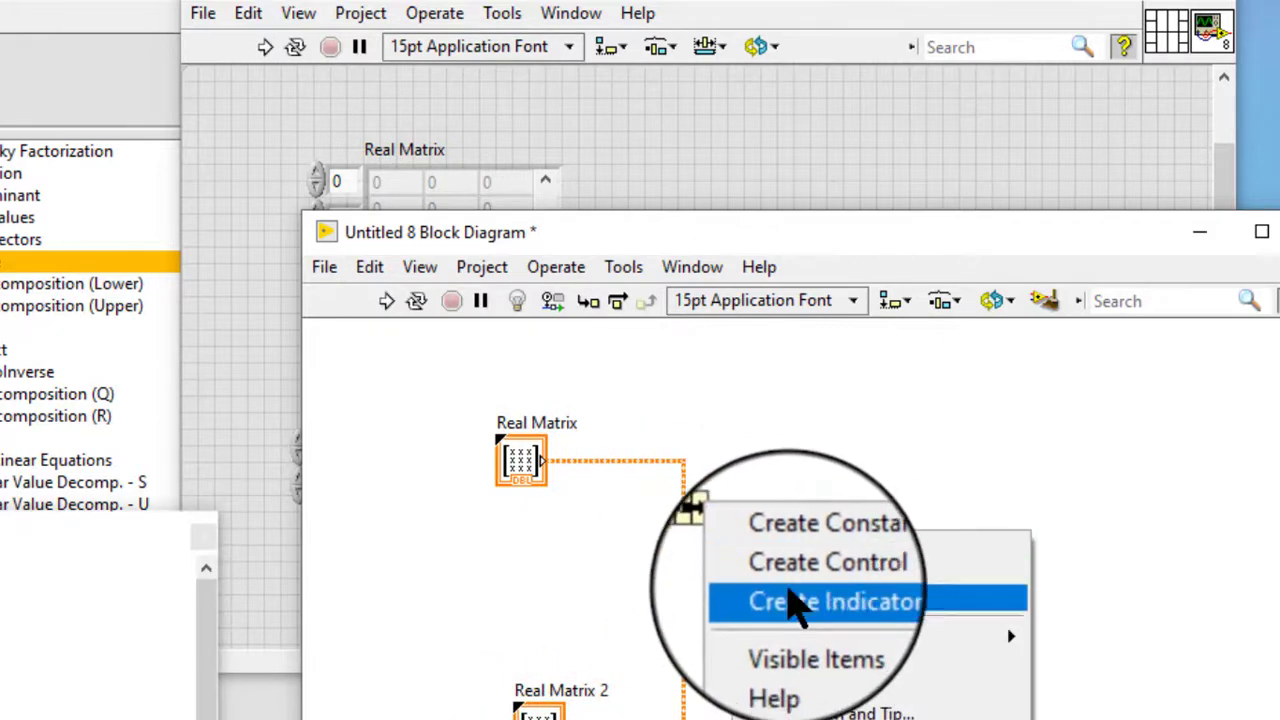
click(836, 601)
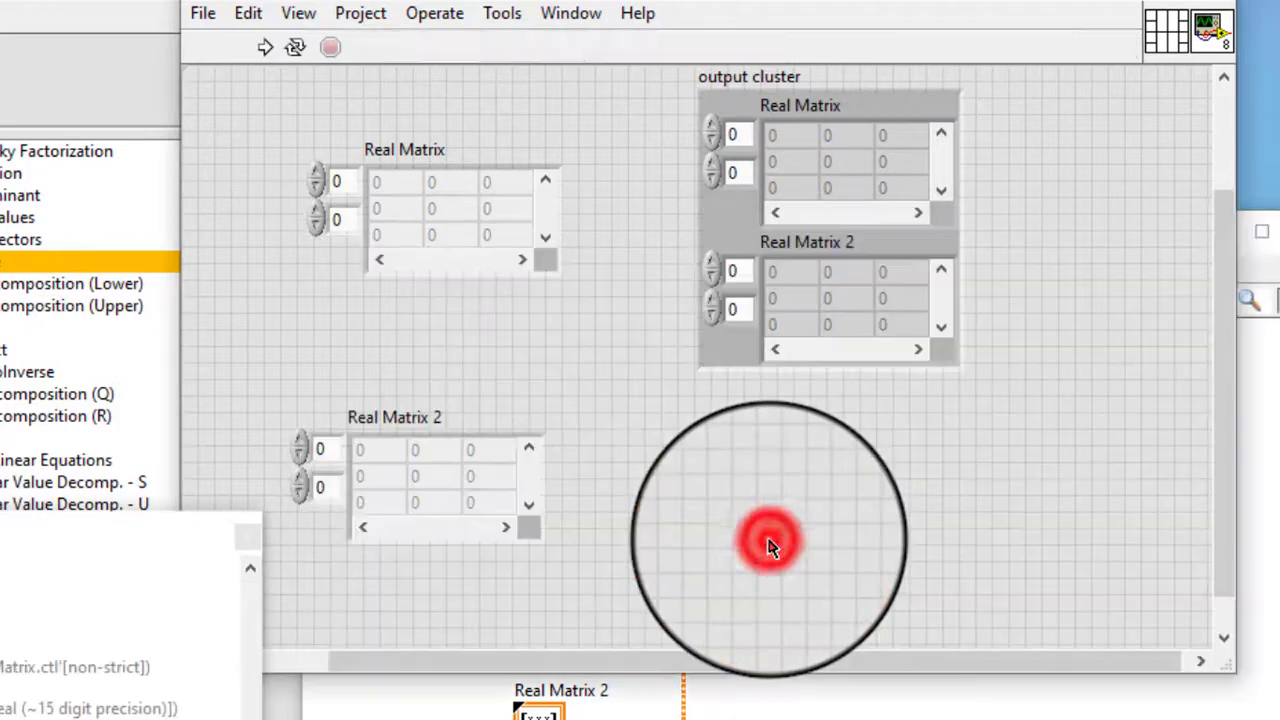